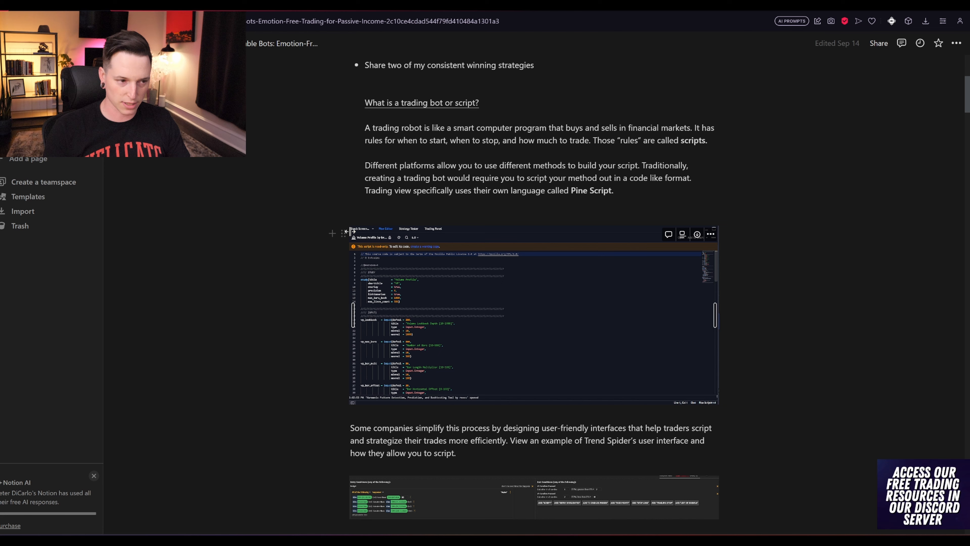
- Scroll through the Notion guide's TrendSpider screenshots, then land in the Strategy Tester with empty entry and exit scripts
{"action": "scroll", "scroll_direction": "down", "scroll_amount": 3}
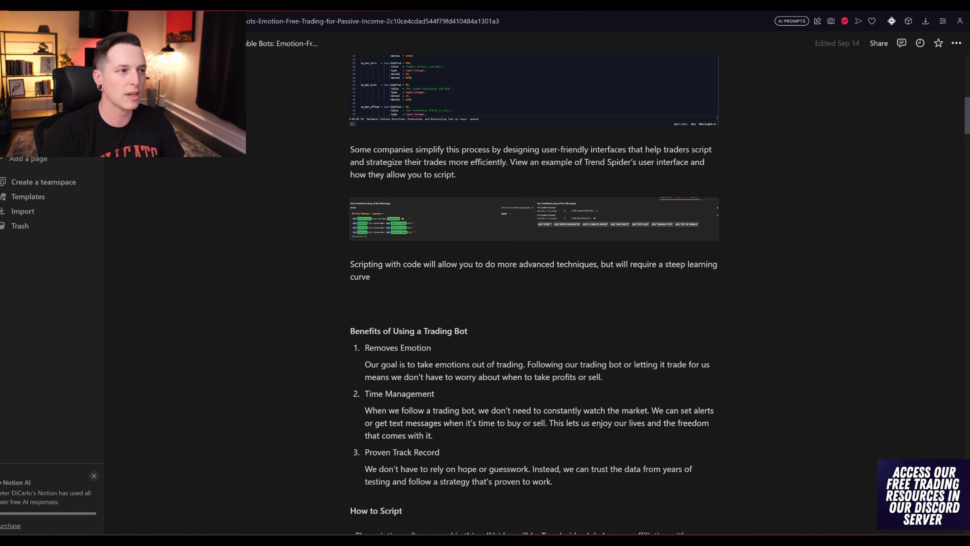
{"action": "left_click", "coordinate": [532, 218]}
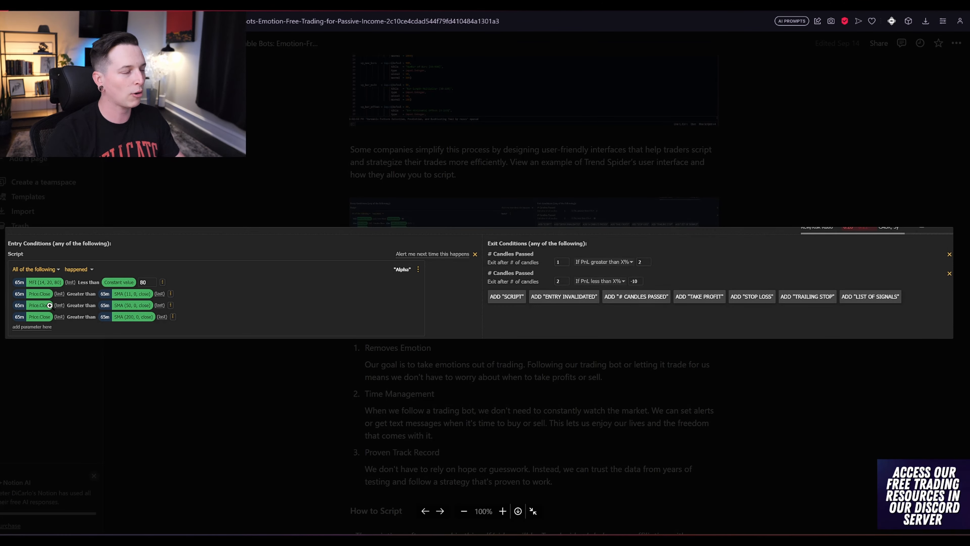
{"action": "mouse_move", "coordinate": [129, 162]}
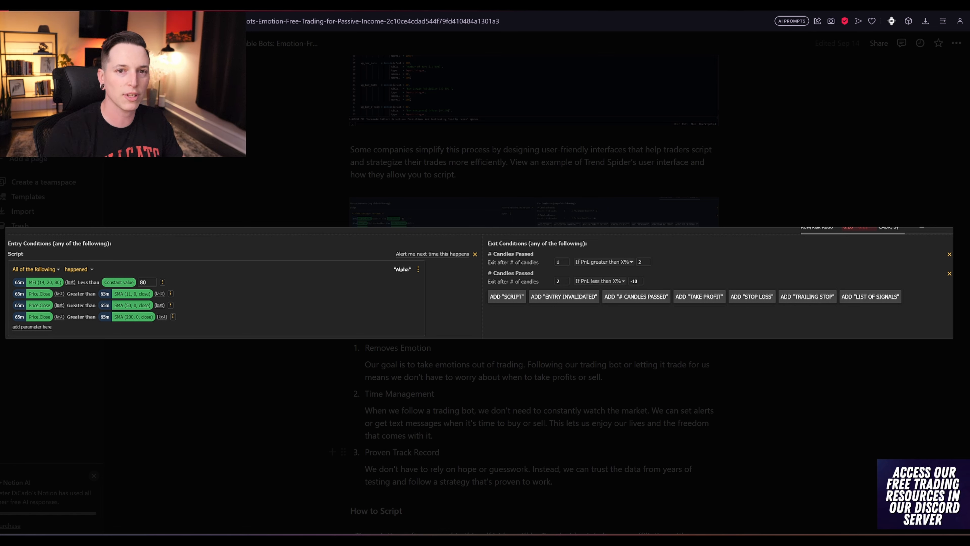
{"action": "scroll", "scroll_direction": "down", "scroll_amount": 3}
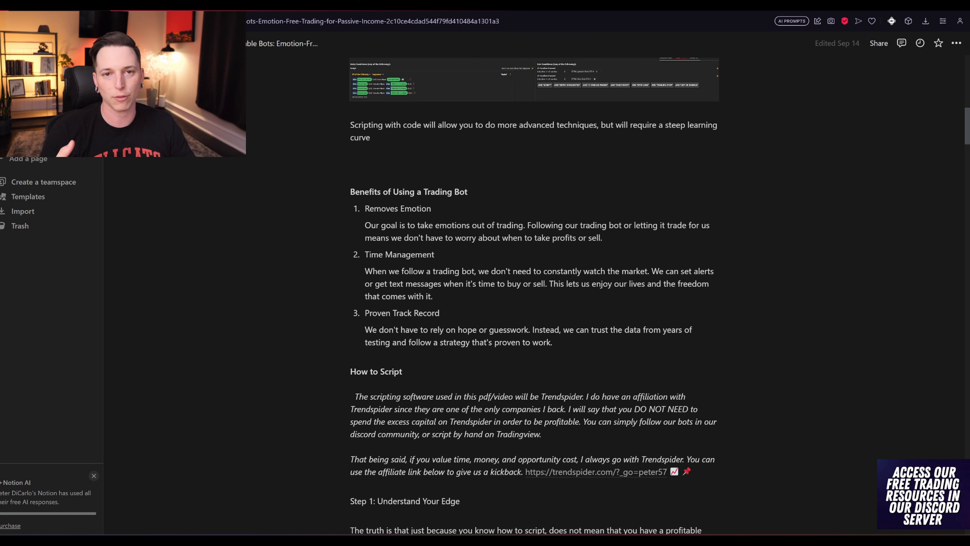
{"action": "scroll", "scroll_direction": "down", "scroll_amount": 3}
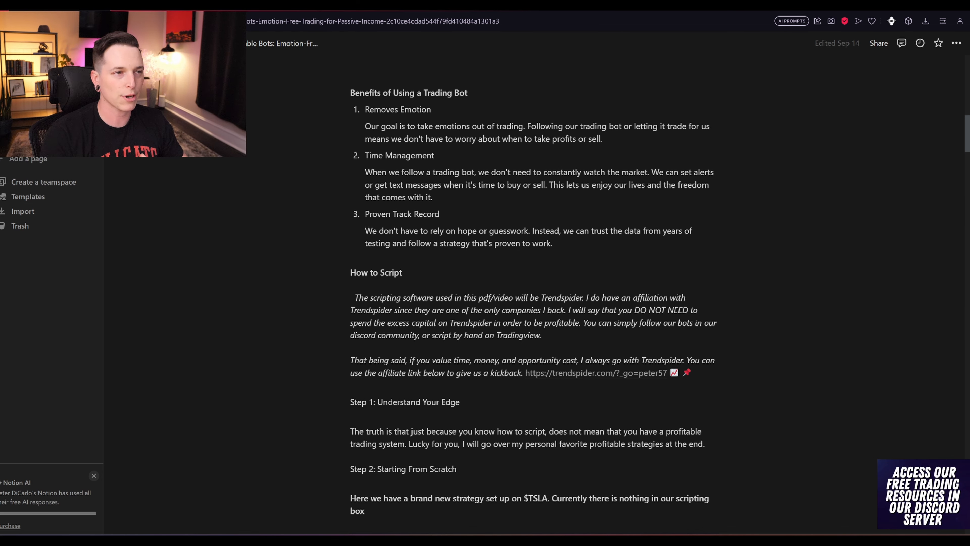
{"action": "left_click", "coordinate": [687, 298]}
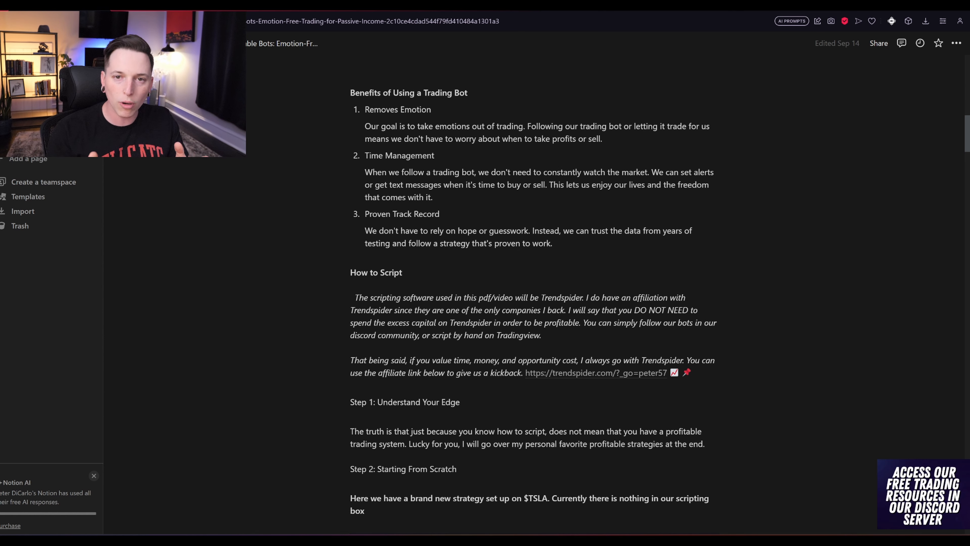
{"action": "left_click", "coordinate": [687, 298]}
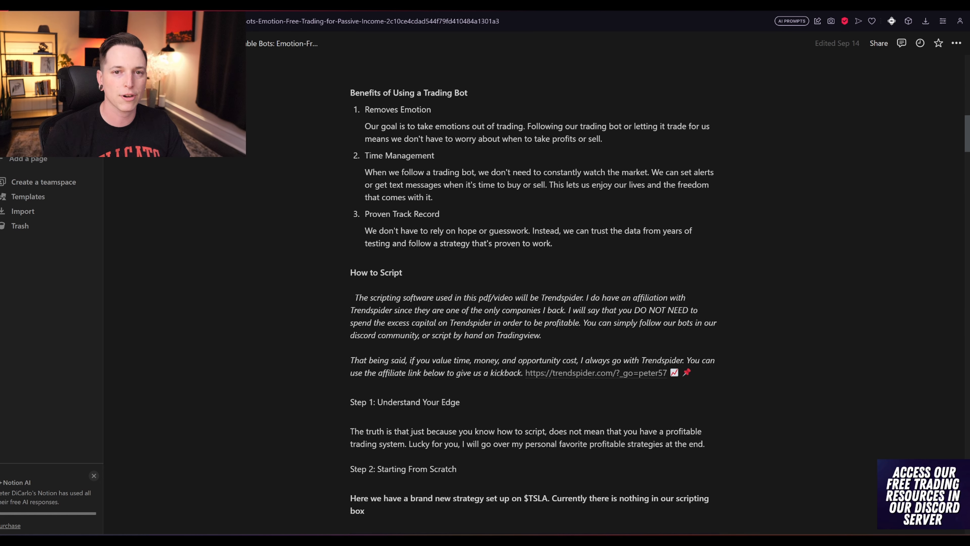
{"action": "scroll", "scroll_direction": "down", "scroll_amount": 3}
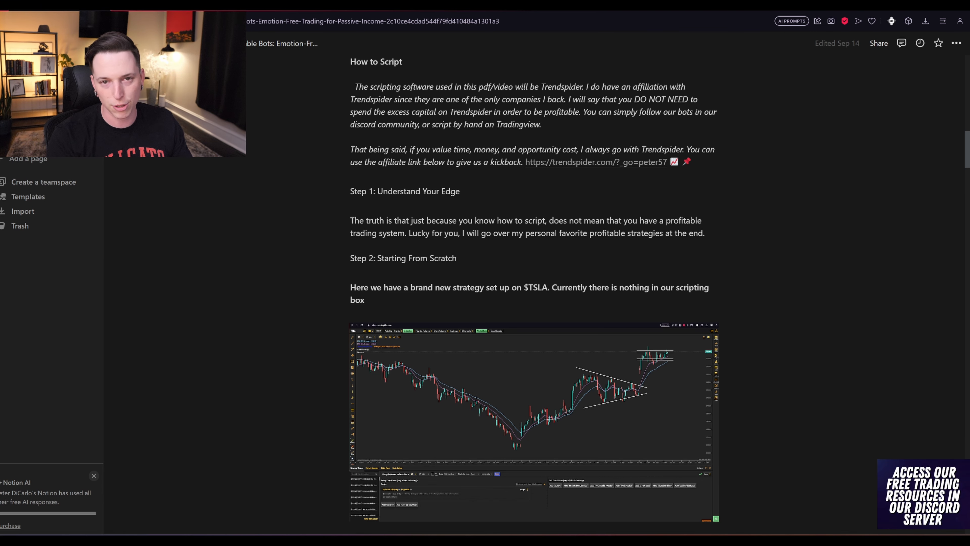
{"action": "scroll", "scroll_direction": "down", "scroll_amount": 3}
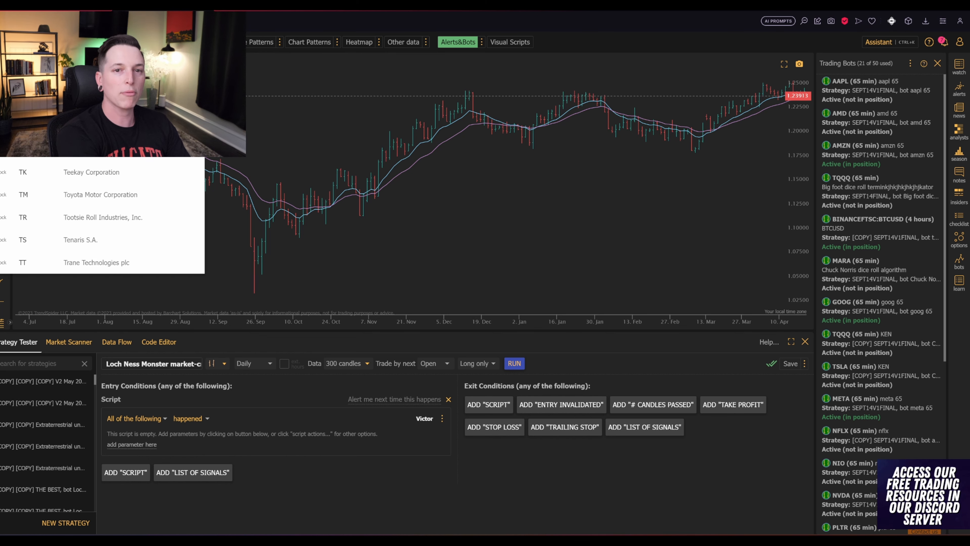
- Pick the backtest symbol and set the data set to 7000 candles on the 65-minute timeframe
{"action": "left_click", "coordinate": [246, 363]}
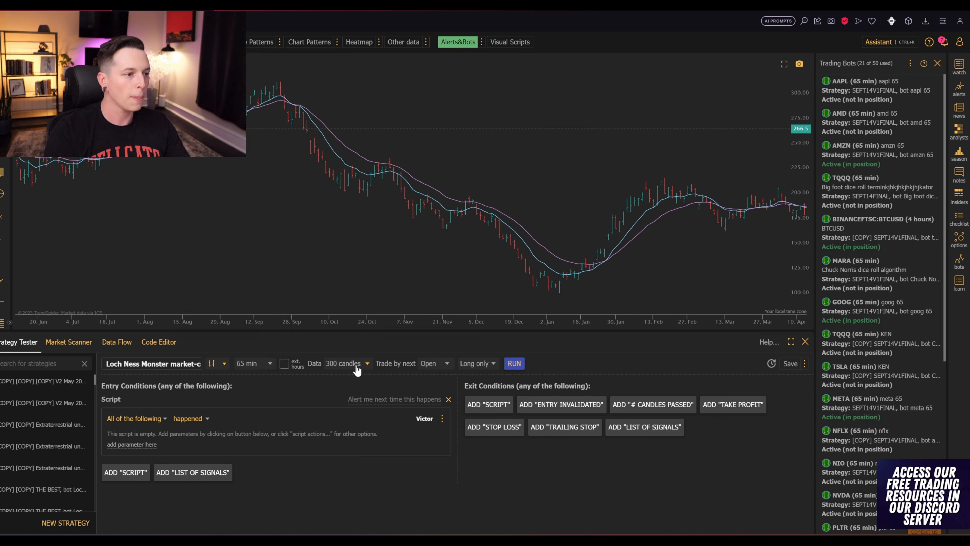
{"action": "left_click", "coordinate": [347, 363]}
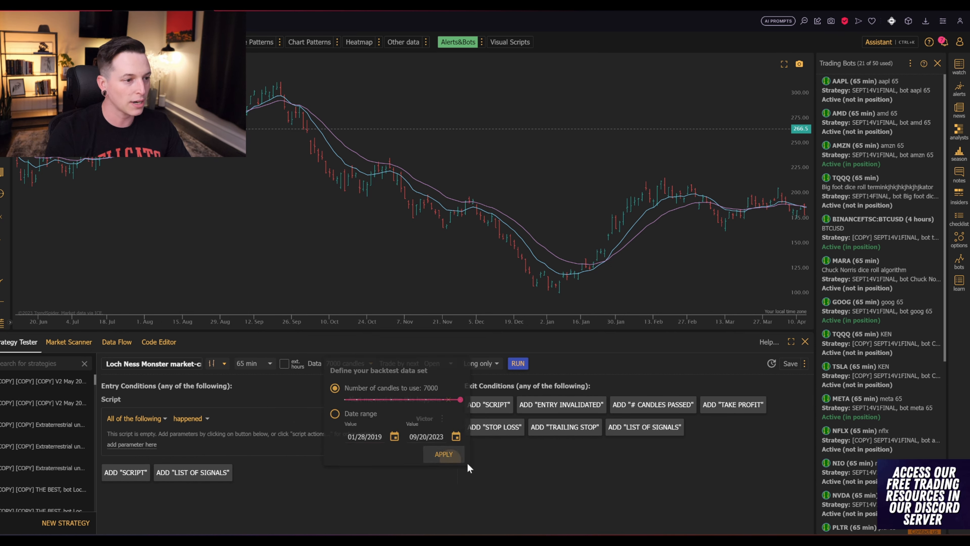
{"action": "left_click", "coordinate": [443, 454]}
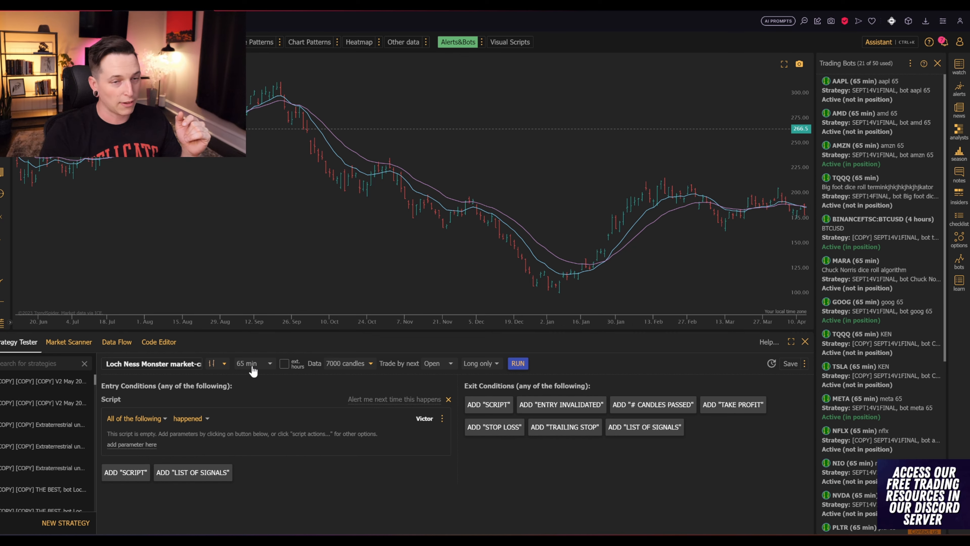
{"action": "mouse_move", "coordinate": [546, 494]}
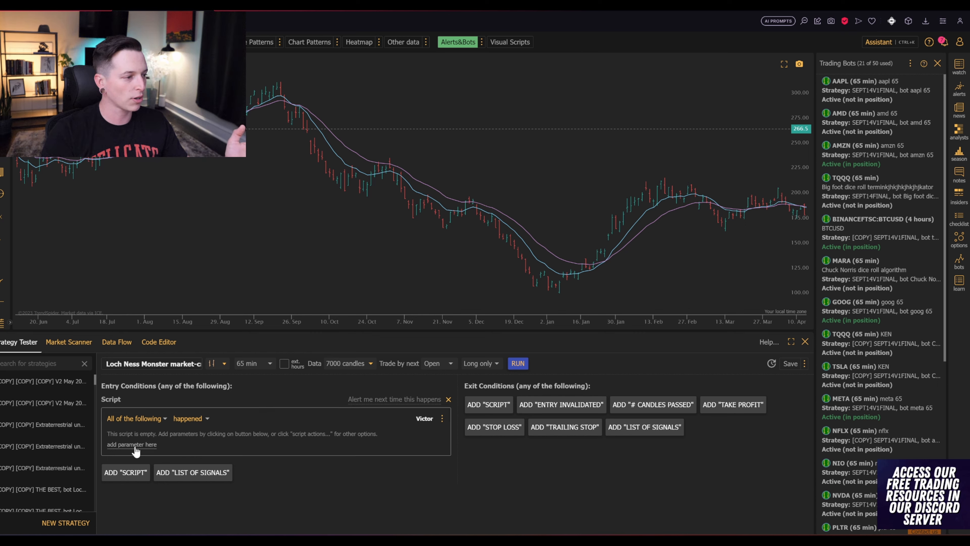
- Add the entry condition: 11-period EMA crossed up the 22-period EMA
{"action": "left_click", "coordinate": [132, 444]}
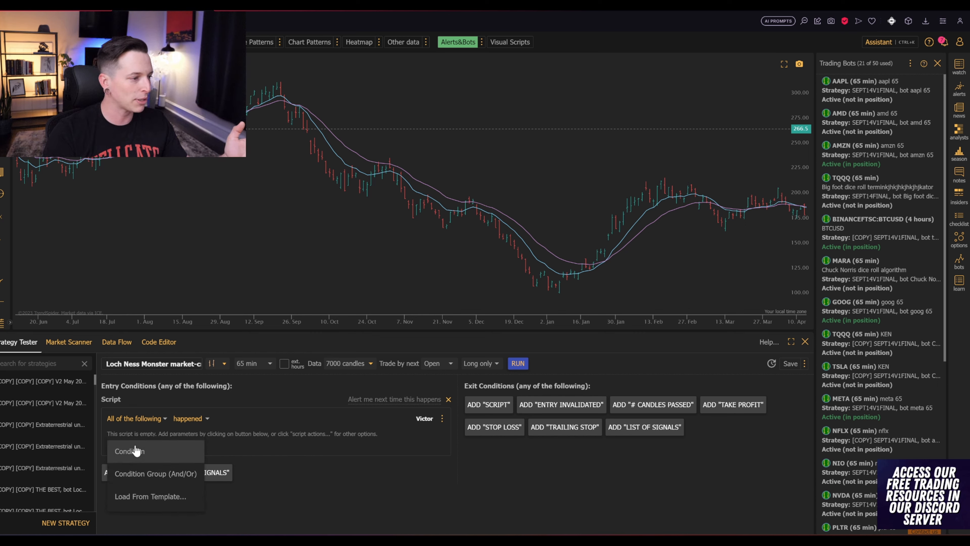
{"action": "left_click", "coordinate": [129, 450]}
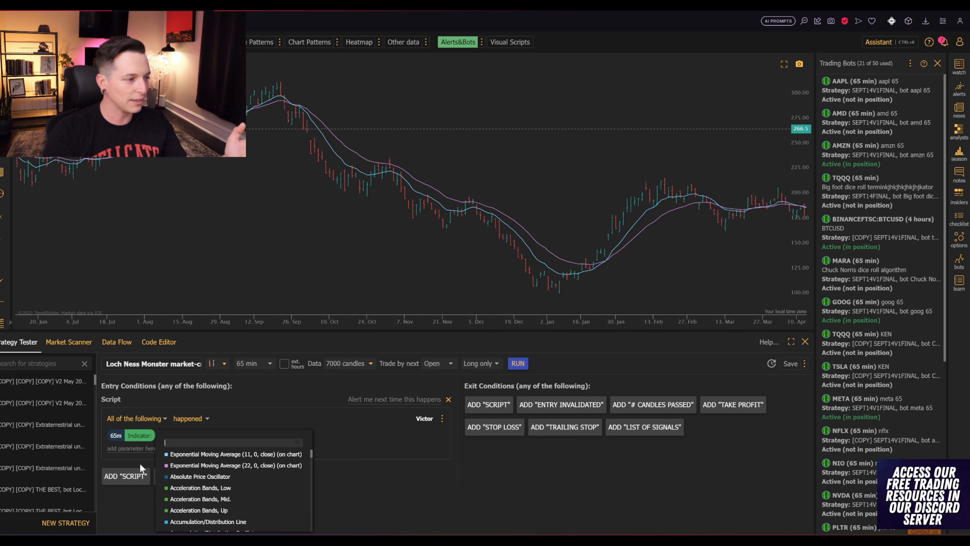
{"action": "left_click", "coordinate": [235, 454]}
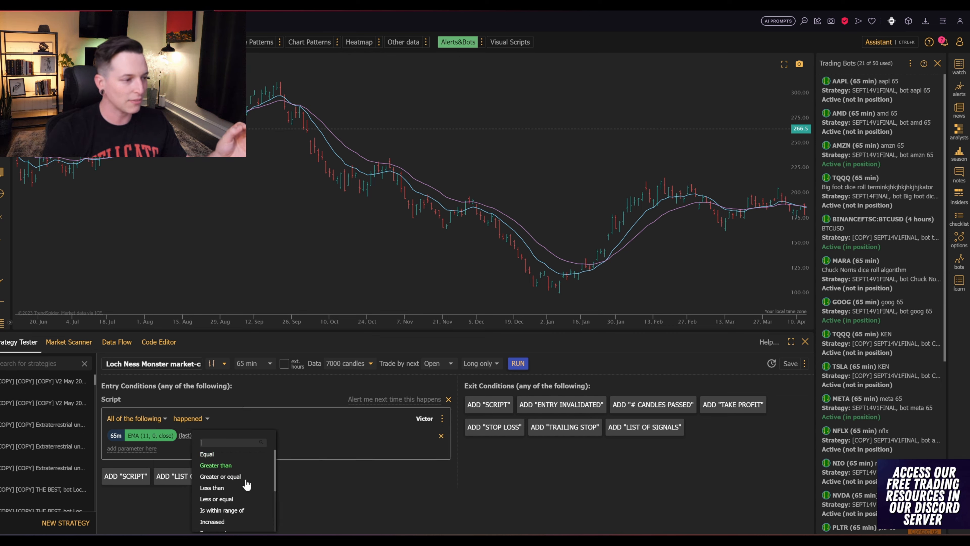
{"action": "type", "text": "cros"}
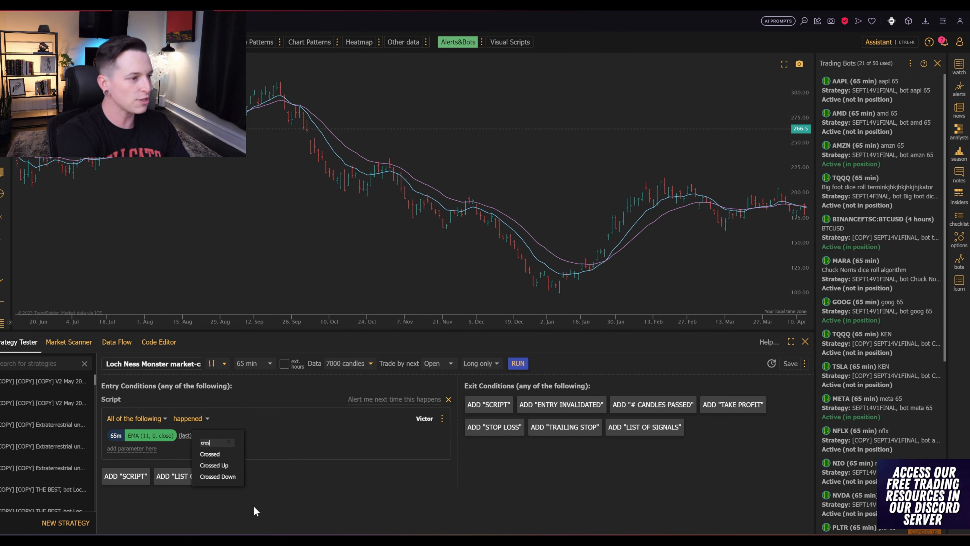
{"action": "mouse_move", "coordinate": [215, 465]}
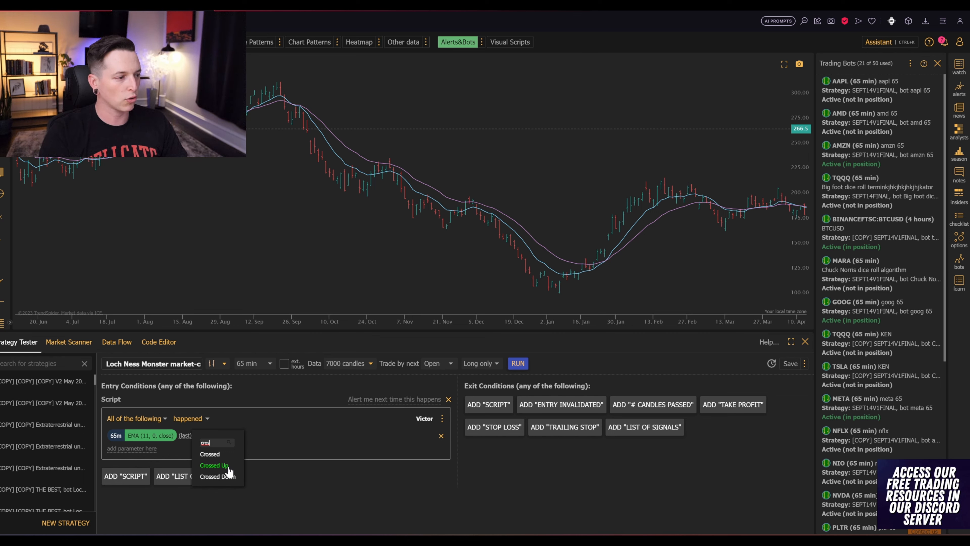
{"action": "left_click", "coordinate": [214, 465]}
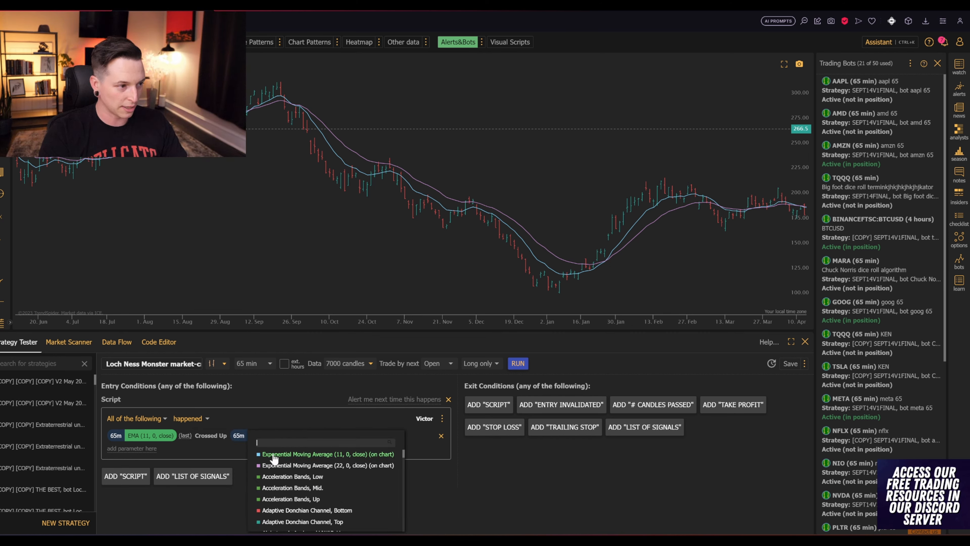
{"action": "left_click", "coordinate": [327, 465]}
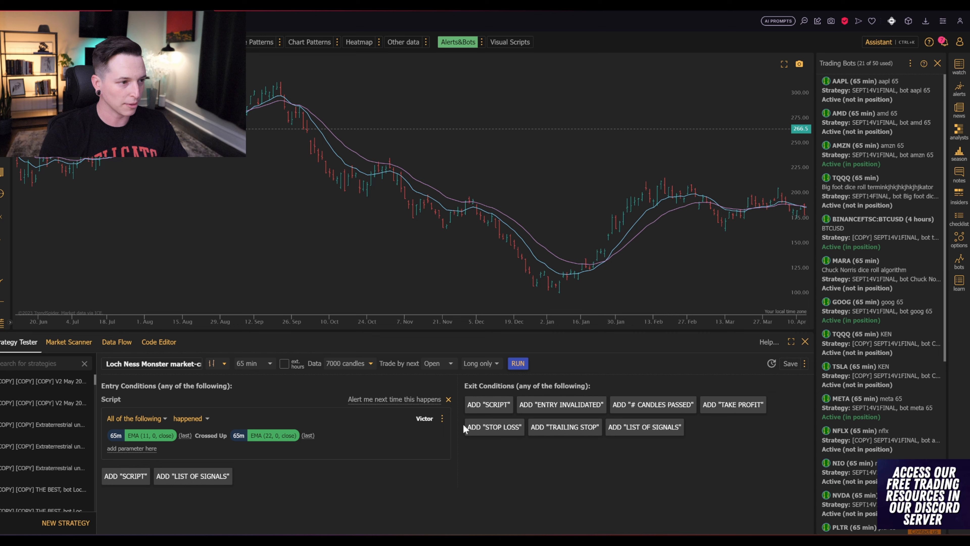
- Add the exit condition 11 EMA crossed down 22 EMA and run the backtest
{"action": "left_click", "coordinate": [488, 404]}
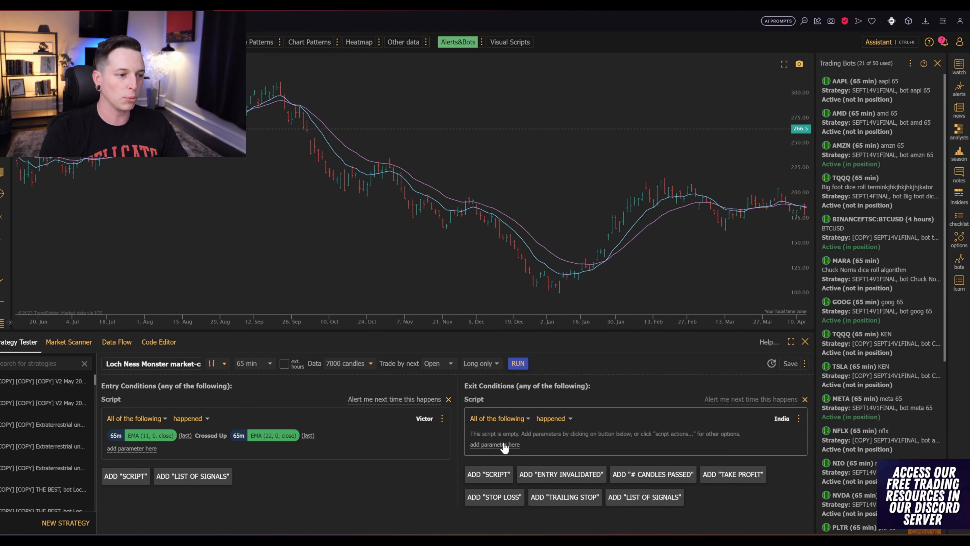
{"action": "left_click", "coordinate": [494, 444]}
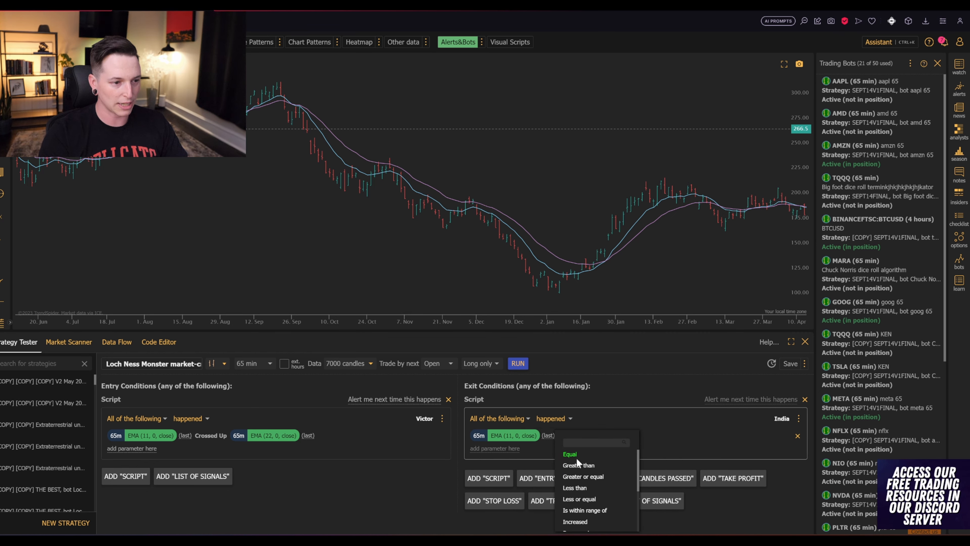
{"action": "left_click", "coordinate": [570, 522]}
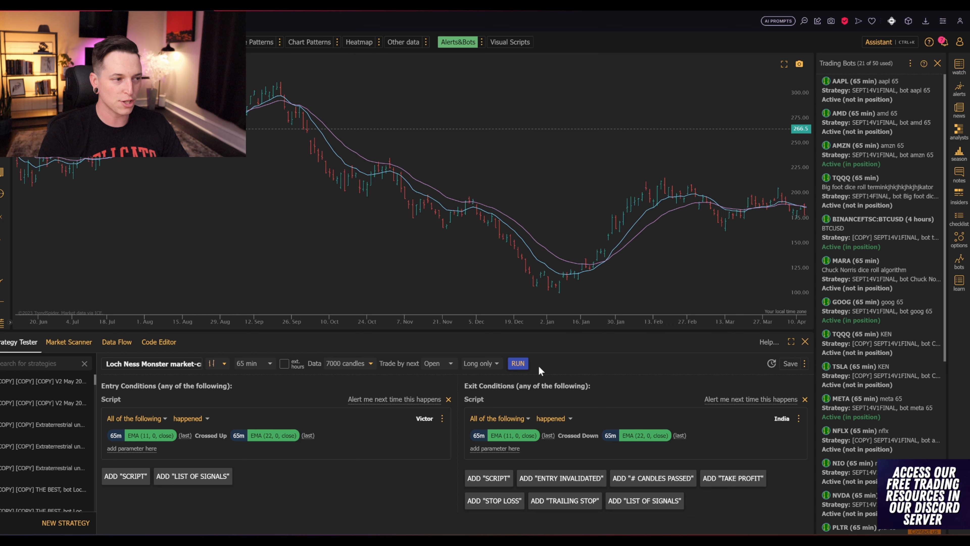
{"action": "left_click", "coordinate": [518, 364]}
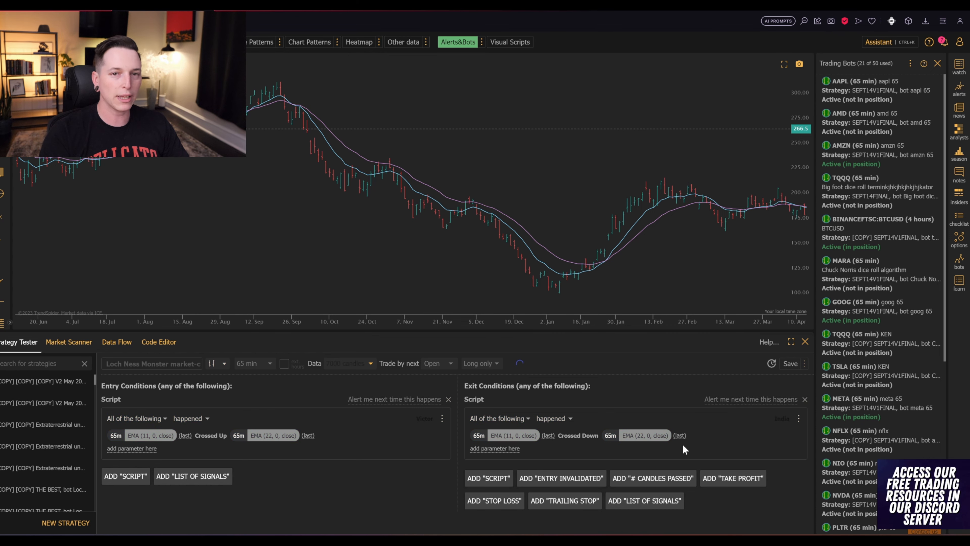
- Let the backtest finish and review the results: 125 positions, 1289.8% net performance, 37% wins
{"action": "left_click", "coordinate": [518, 363]}
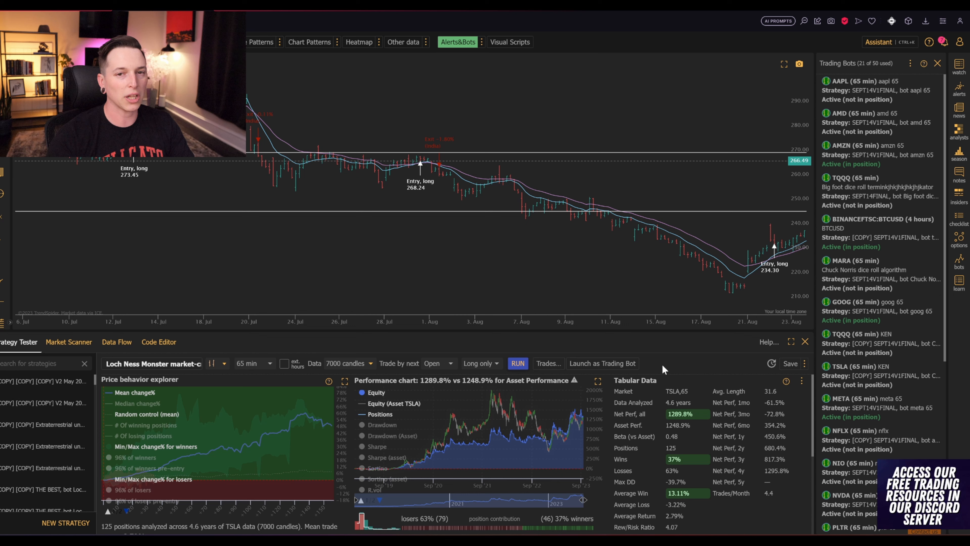
{"action": "mouse_move", "coordinate": [678, 467]}
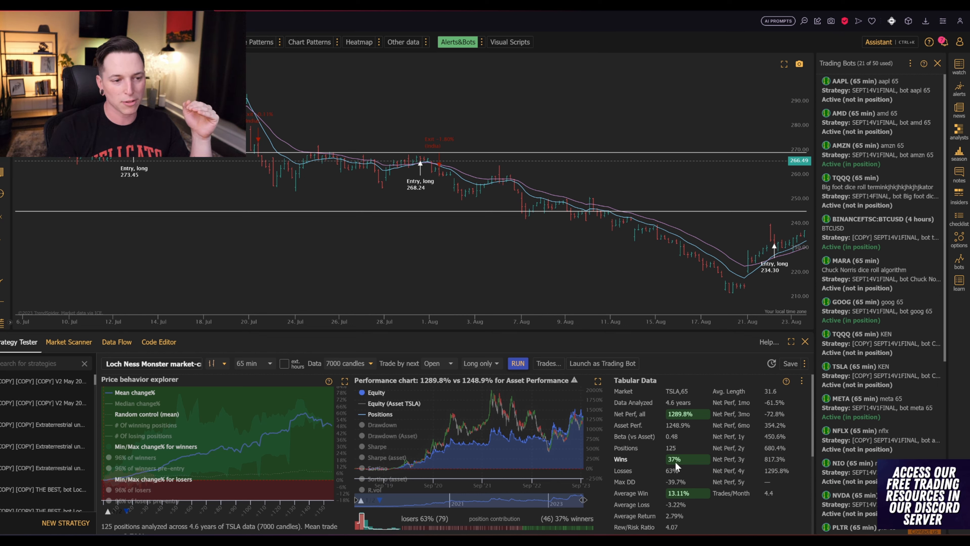
{"action": "mouse_move", "coordinate": [746, 519]}
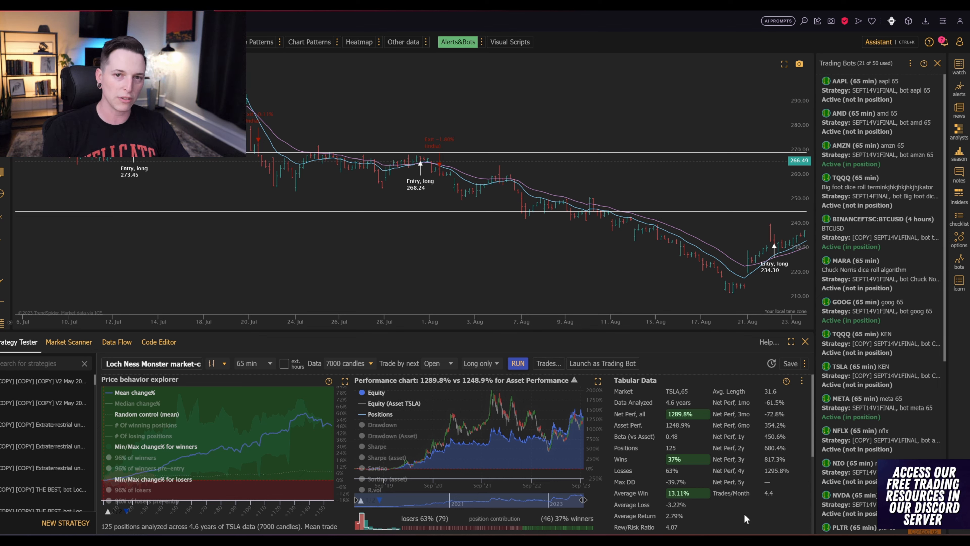
{"action": "mouse_move", "coordinate": [593, 383]}
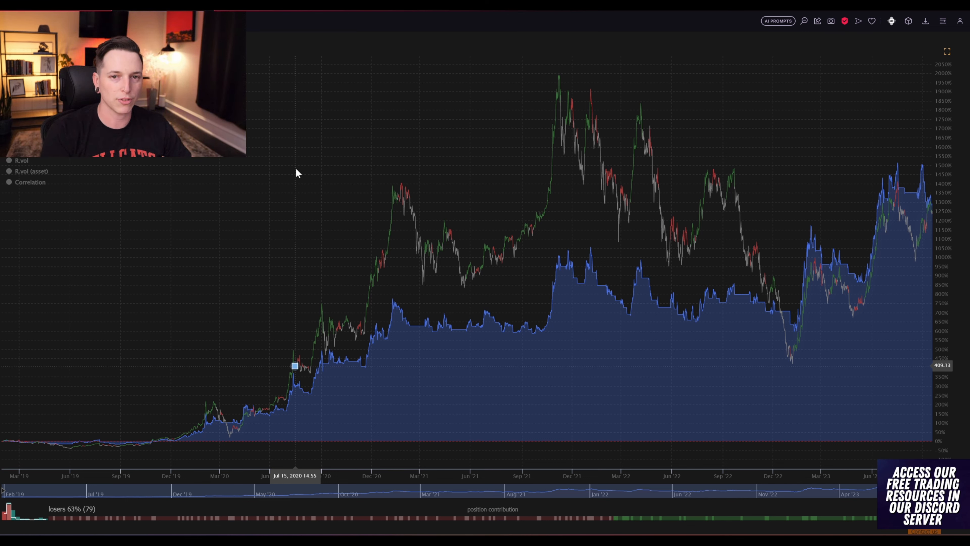
{"action": "mouse_move", "coordinate": [312, 350]}
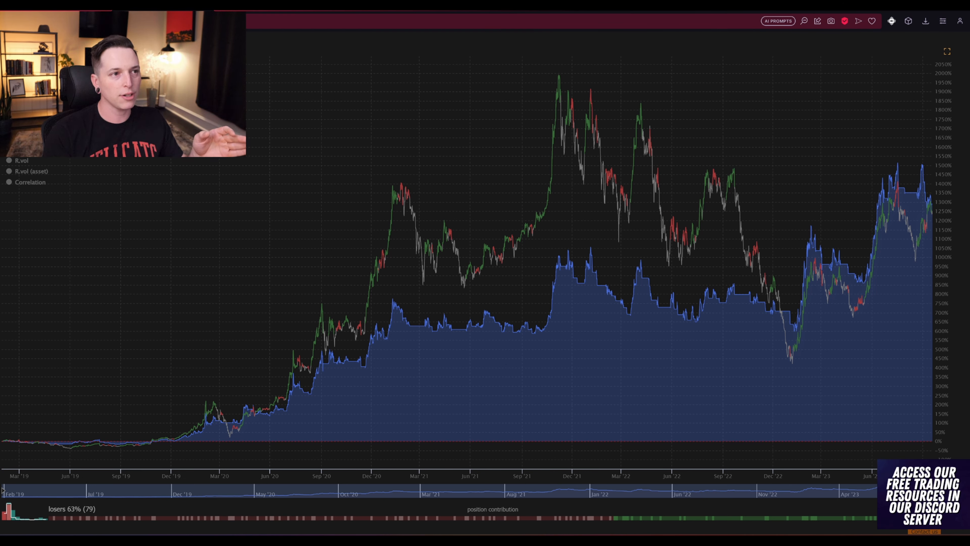
{"action": "mouse_move", "coordinate": [560, 163]}
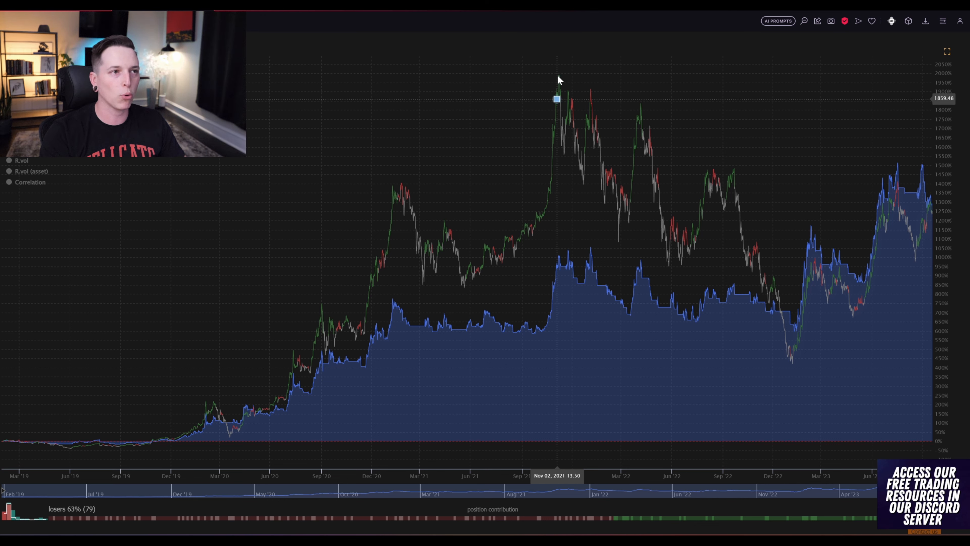
{"action": "mouse_move", "coordinate": [557, 81]}
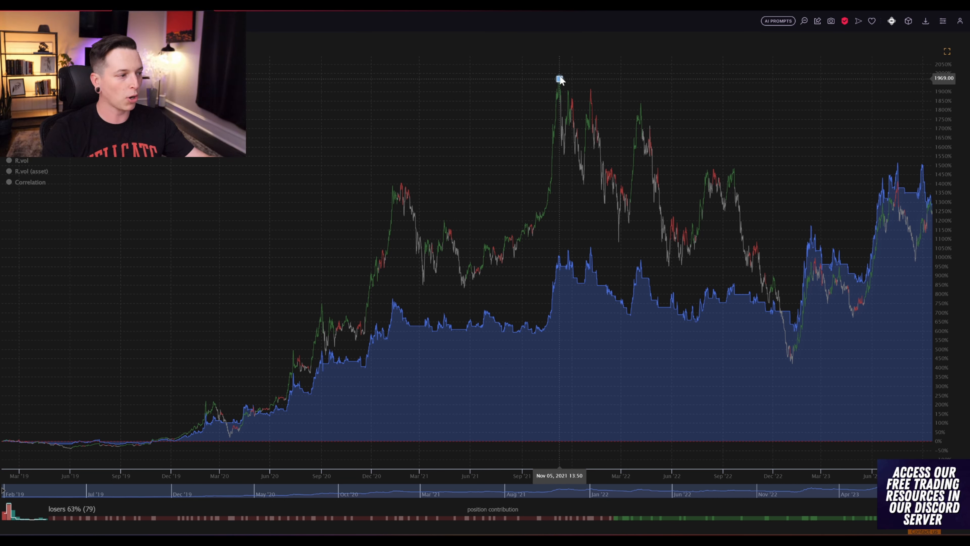
{"action": "mouse_move", "coordinate": [794, 364]}
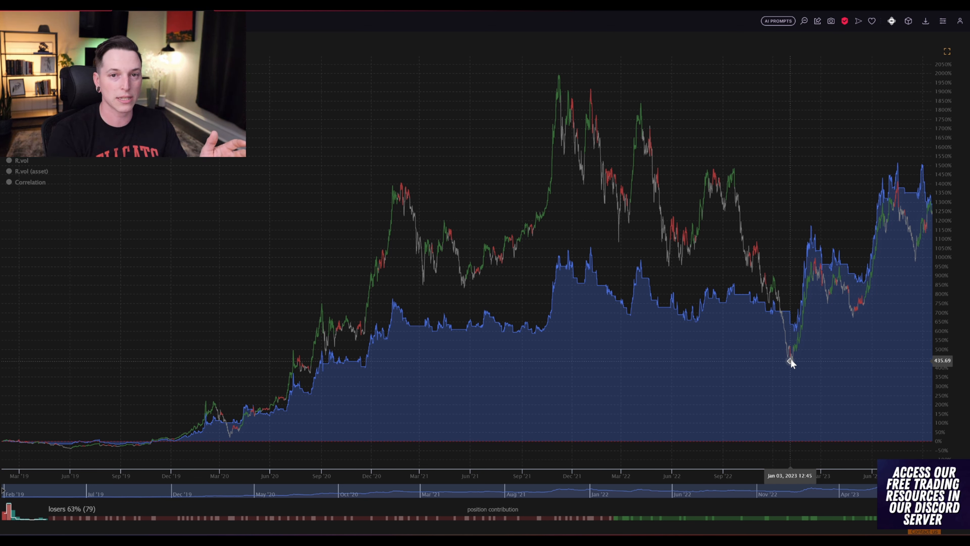
{"action": "mouse_move", "coordinate": [604, 259]}
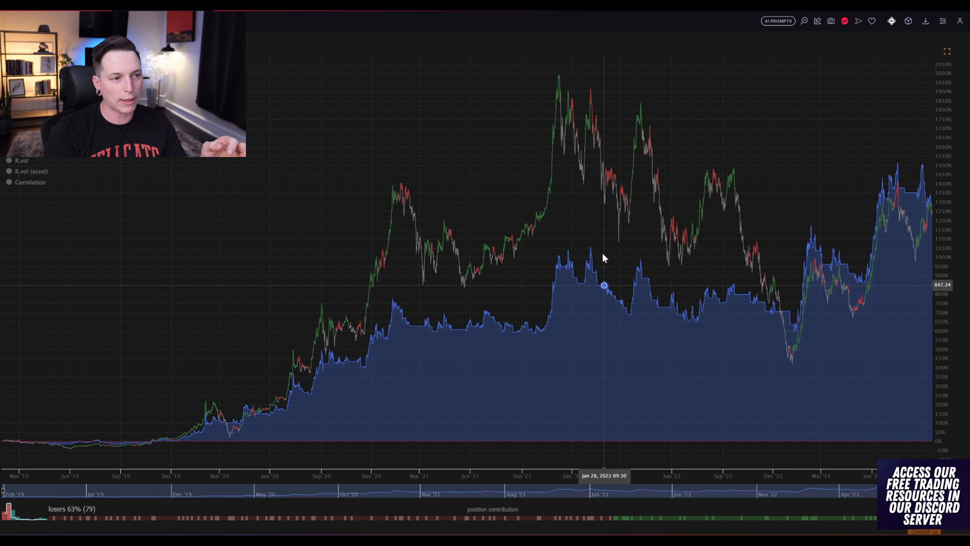
{"action": "mouse_move", "coordinate": [589, 247]}
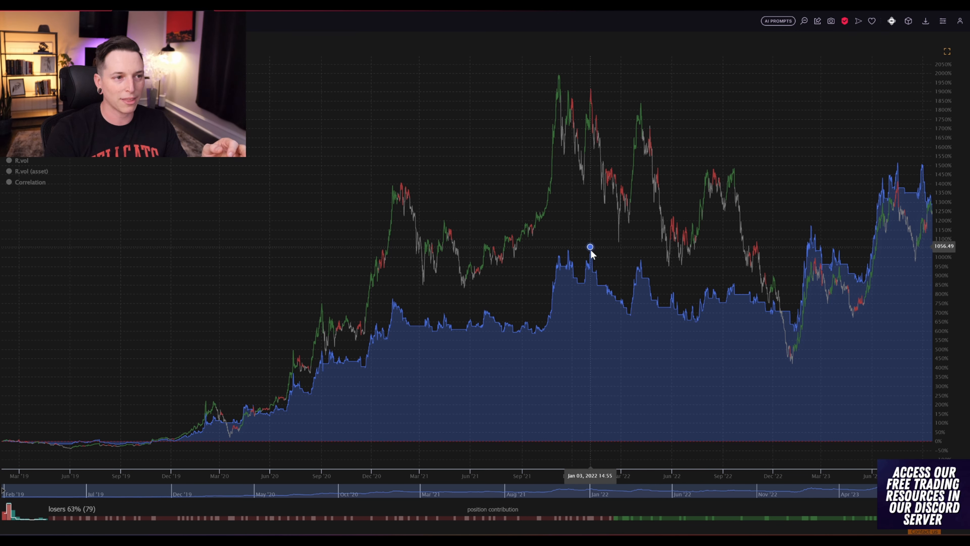
{"action": "mouse_move", "coordinate": [792, 324]}
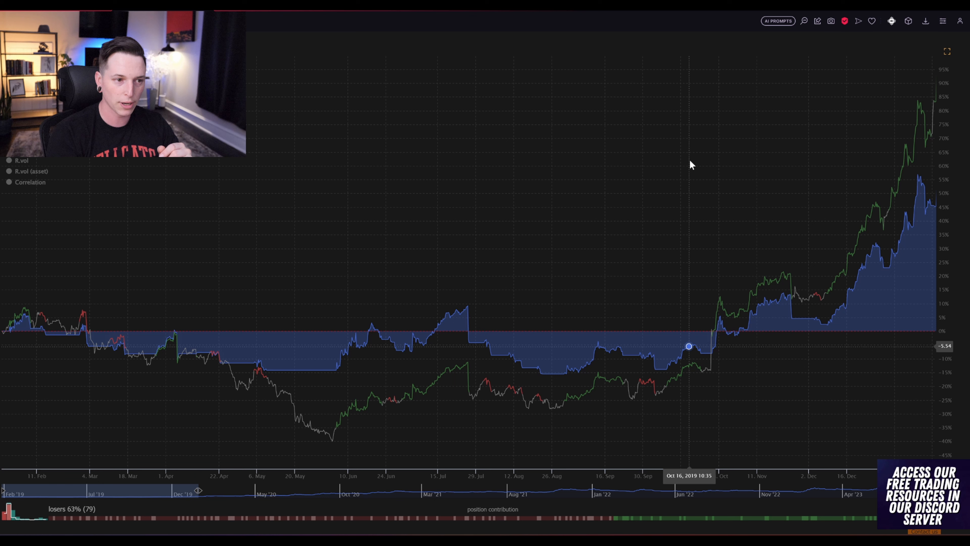
{"action": "mouse_move", "coordinate": [961, 49]}
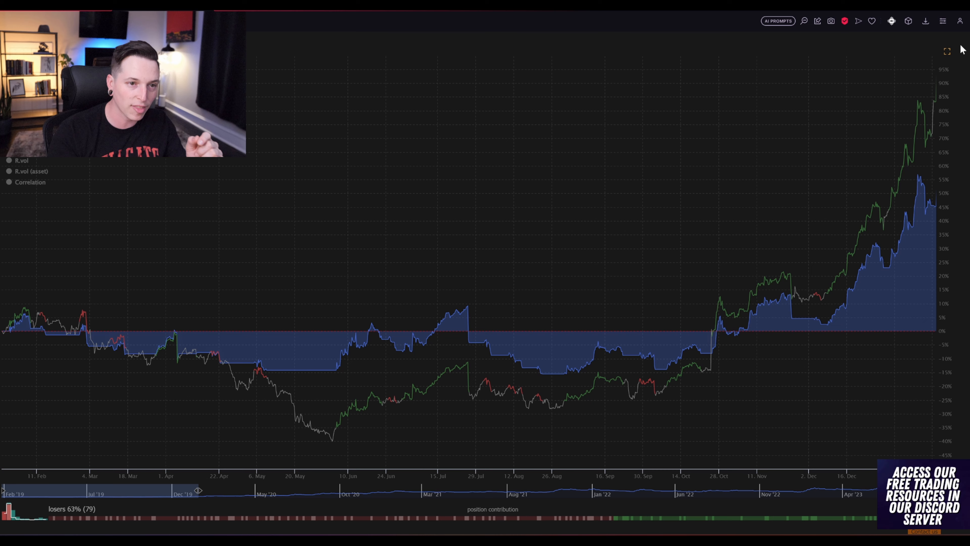
{"action": "mouse_move", "coordinate": [542, 166]}
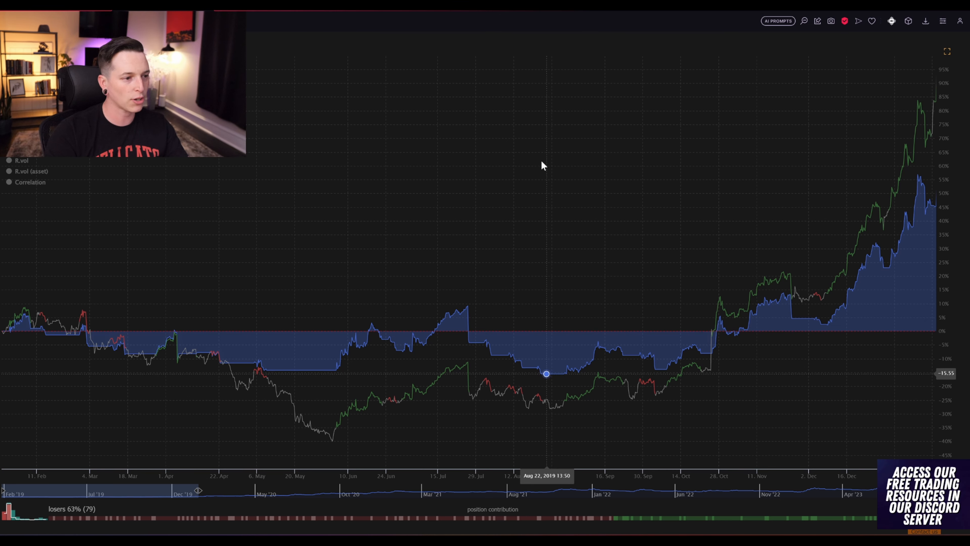
{"action": "mouse_move", "coordinate": [394, 421]}
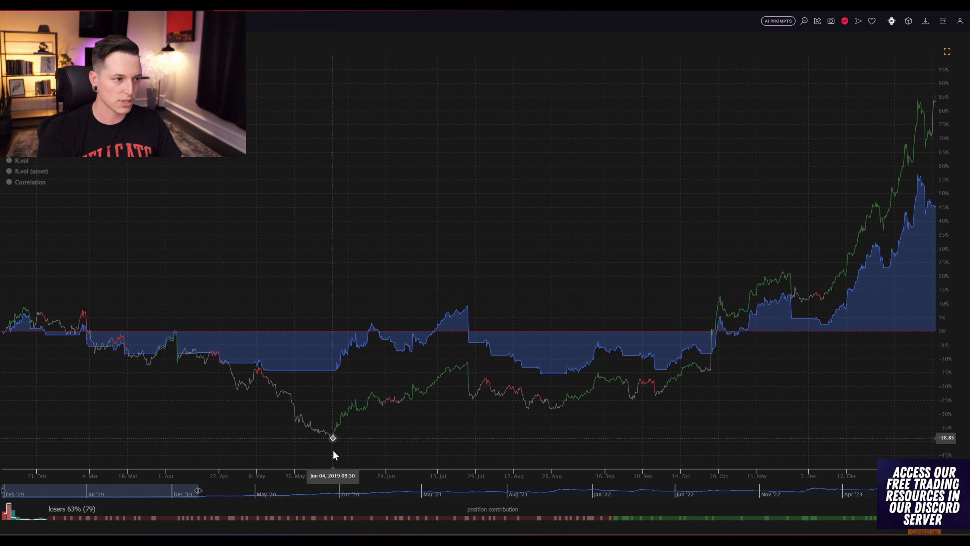
{"action": "mouse_move", "coordinate": [25, 312]}
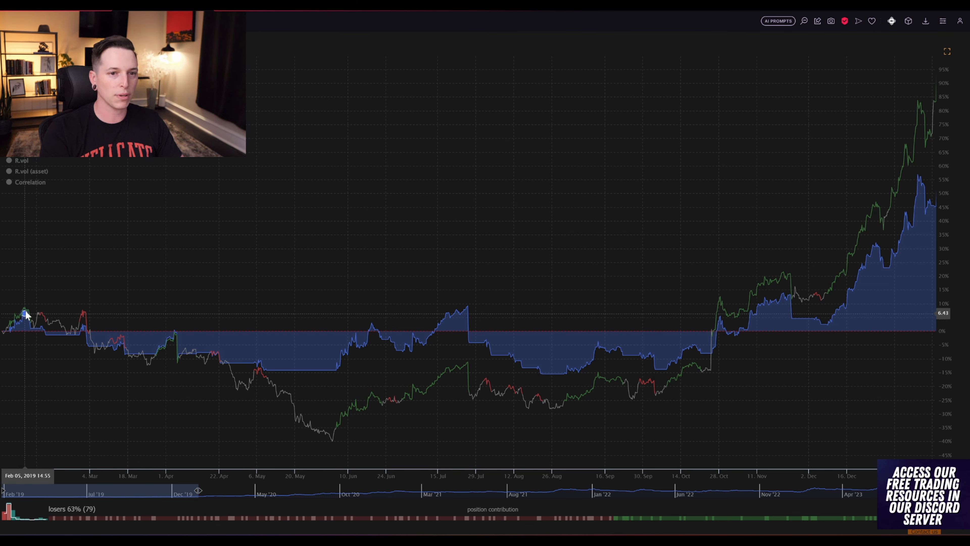
{"action": "mouse_move", "coordinate": [298, 372]}
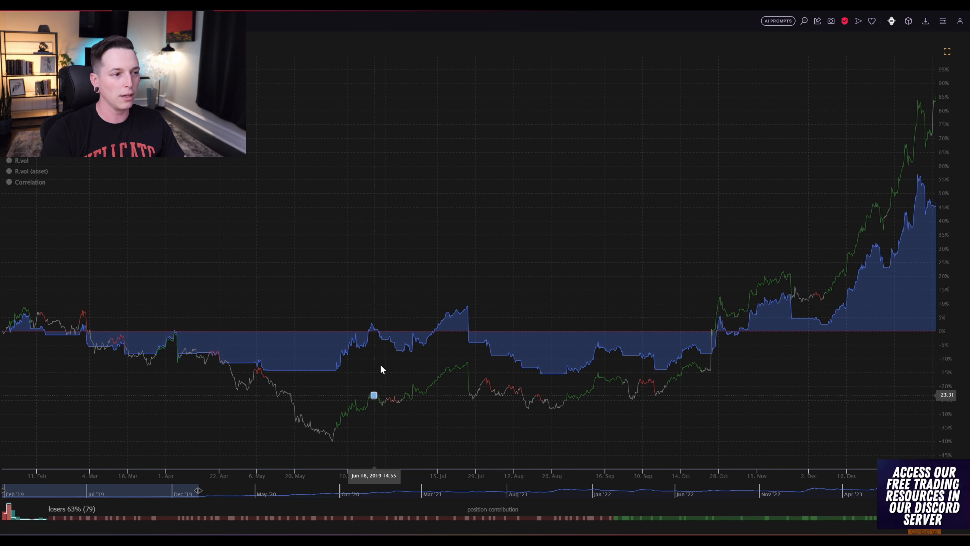
{"action": "mouse_move", "coordinate": [663, 370]}
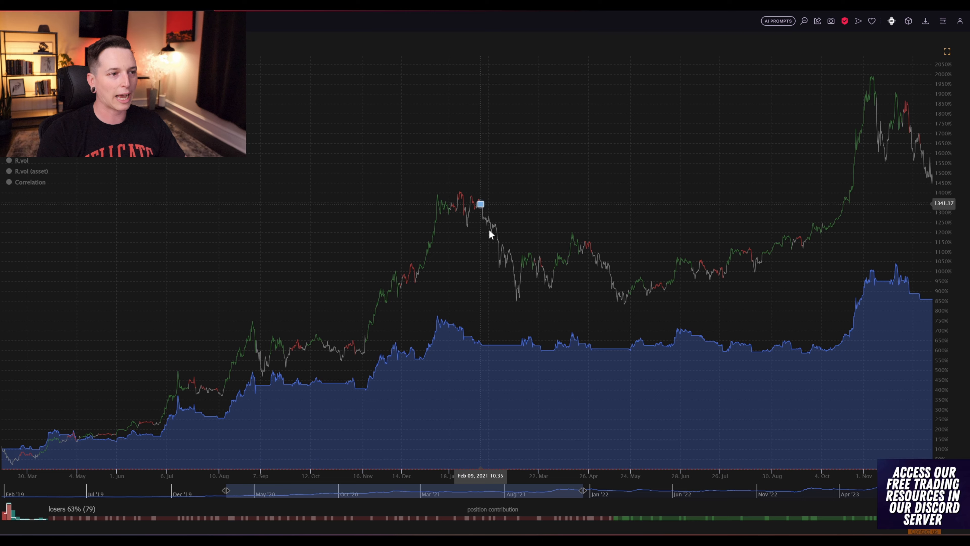
{"action": "mouse_move", "coordinate": [466, 336]}
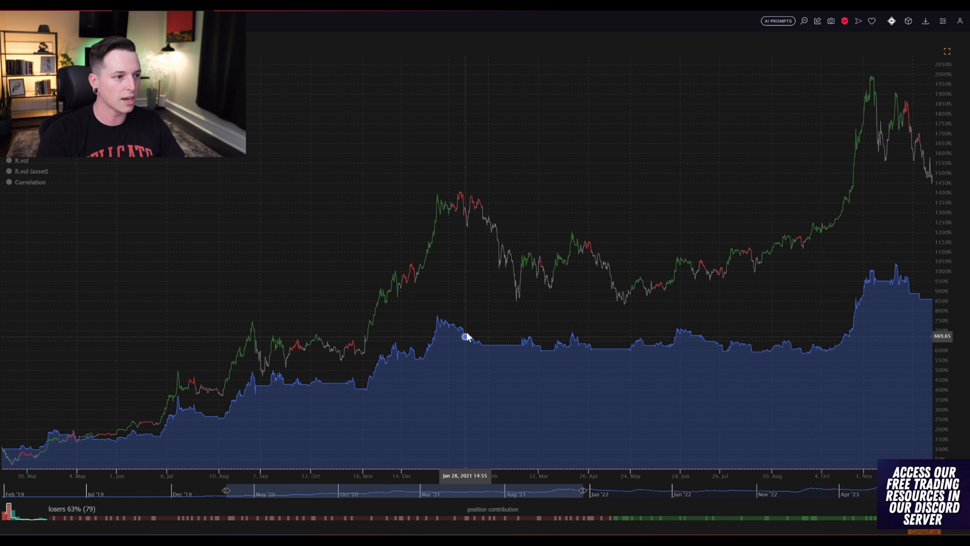
{"action": "mouse_move", "coordinate": [794, 350]}
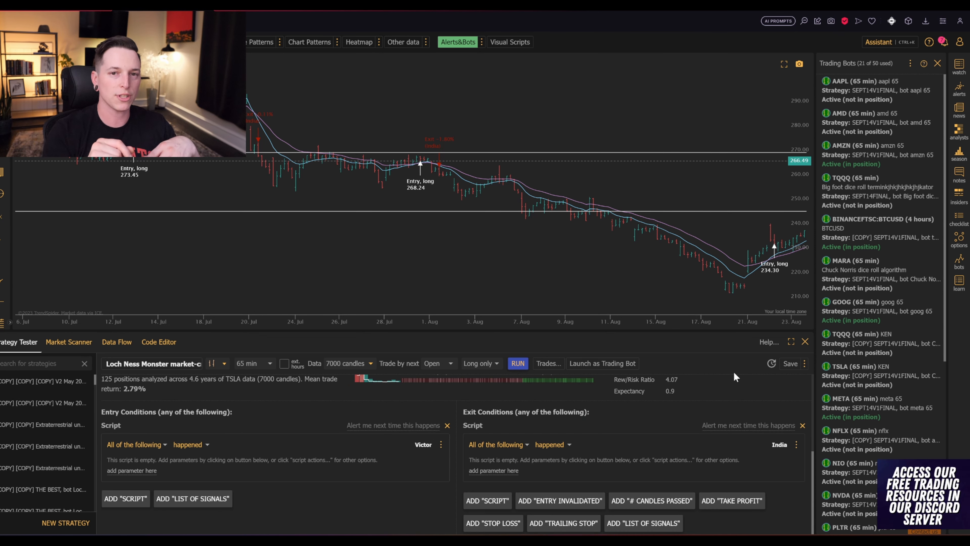
{"action": "mouse_move", "coordinate": [692, 469]}
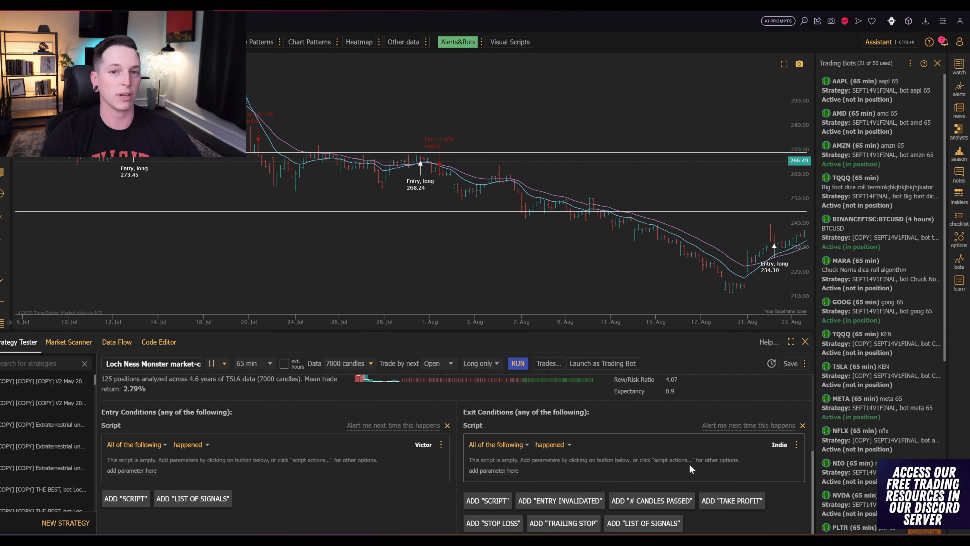
{"action": "mouse_move", "coordinate": [152, 488]}
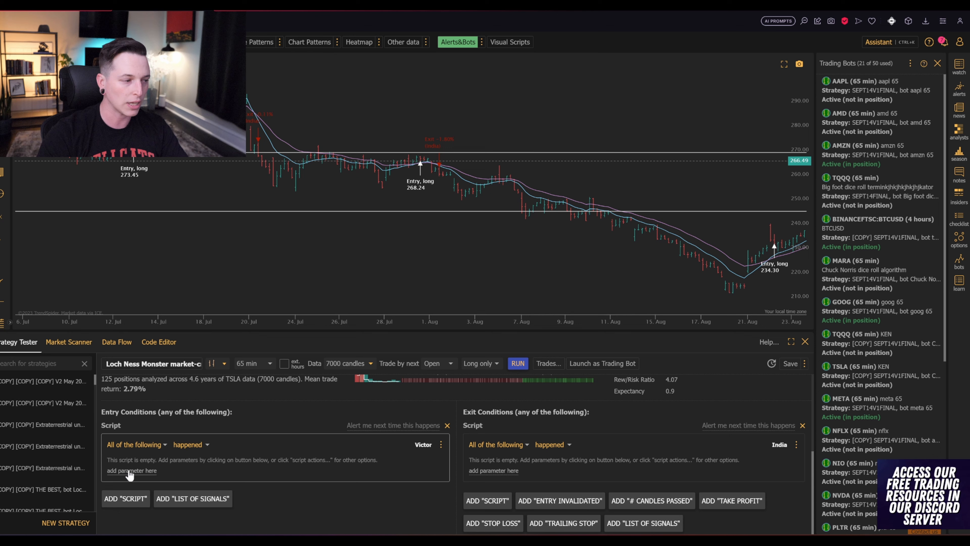
- Add the entry condition: price close greater than the 11-period EMA
{"action": "left_click", "coordinate": [130, 471]}
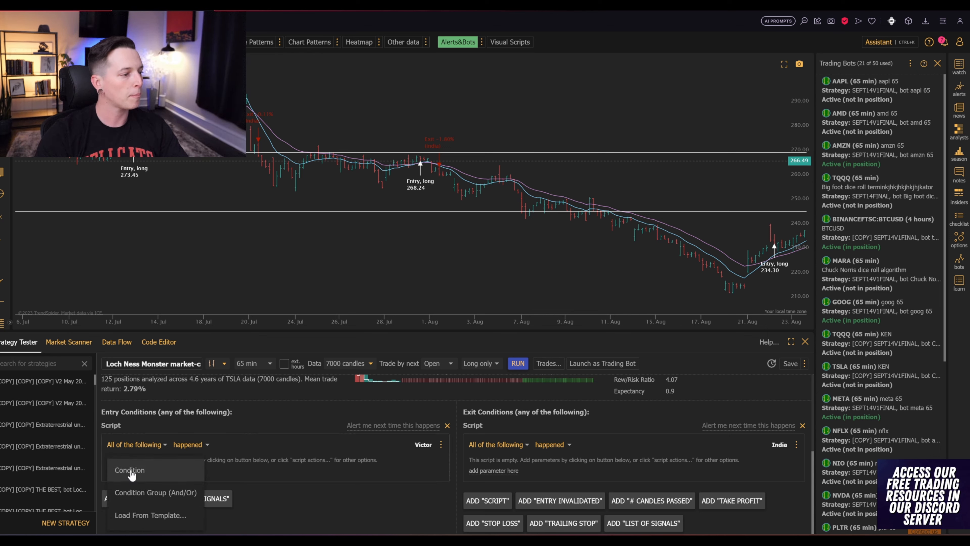
{"action": "left_click", "coordinate": [129, 470]}
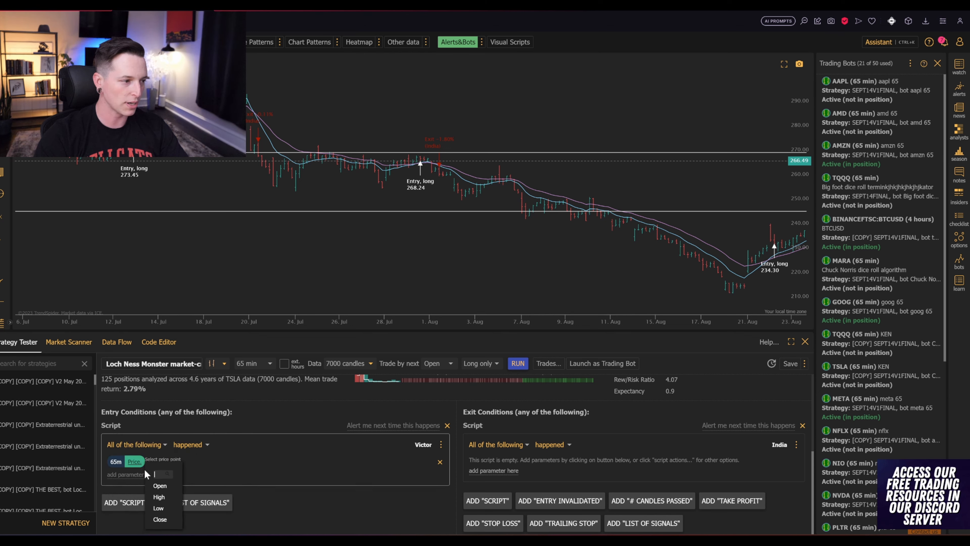
{"action": "left_click", "coordinate": [160, 519]}
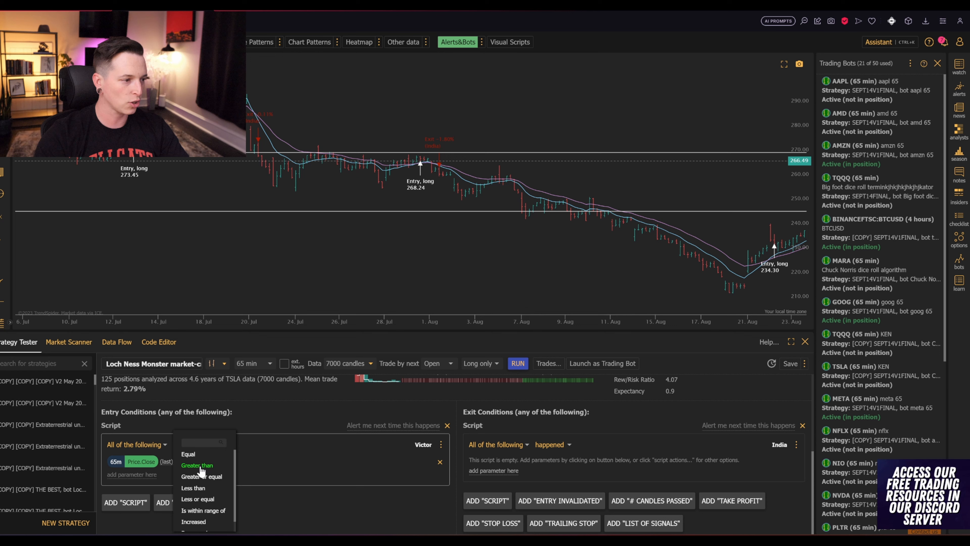
{"action": "left_click", "coordinate": [198, 465]}
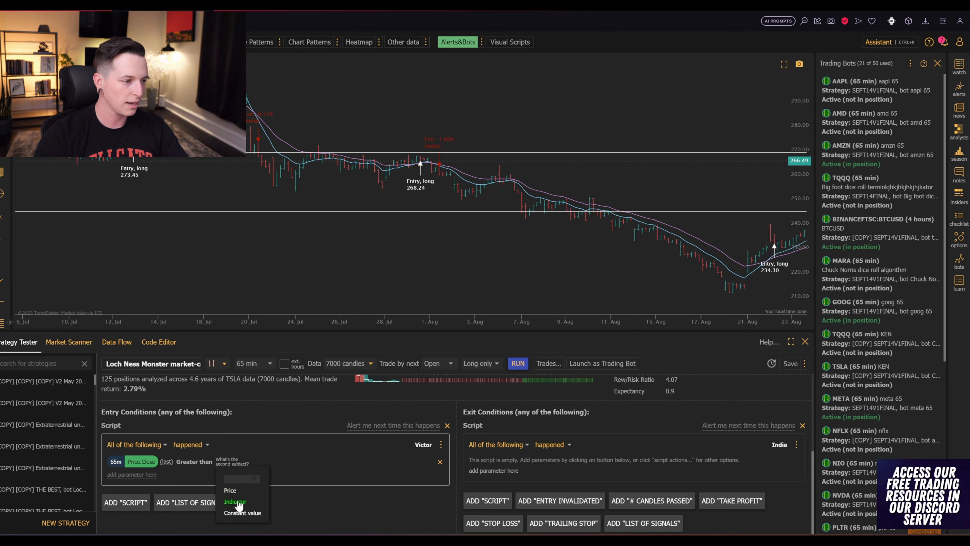
{"action": "left_click", "coordinate": [235, 501]}
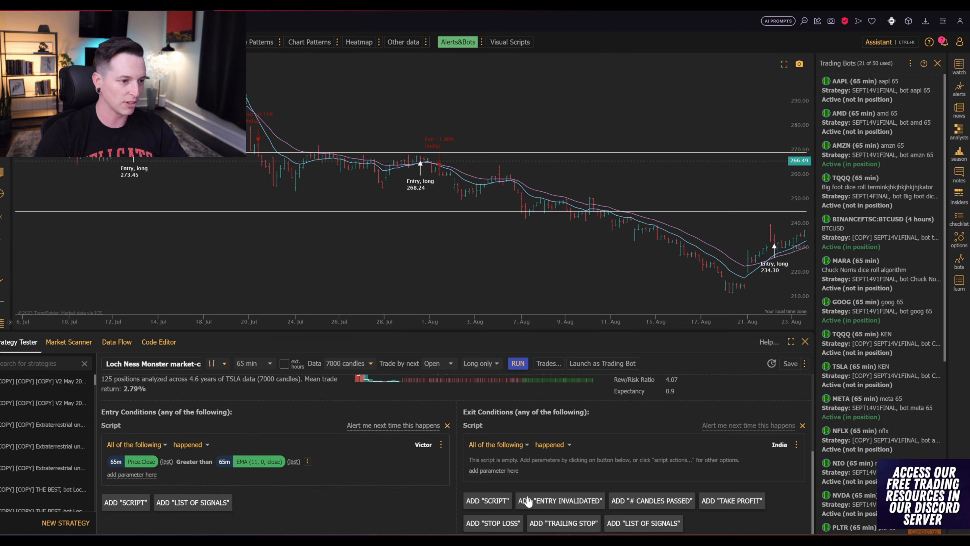
{"action": "mouse_move", "coordinate": [485, 474]}
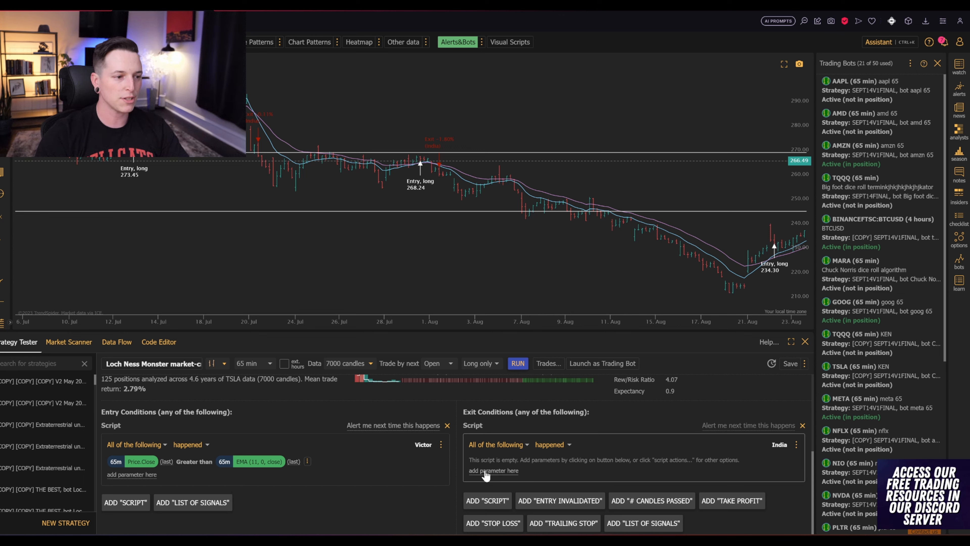
- Start the exit condition with price close less than
{"action": "left_click", "coordinate": [493, 471]}
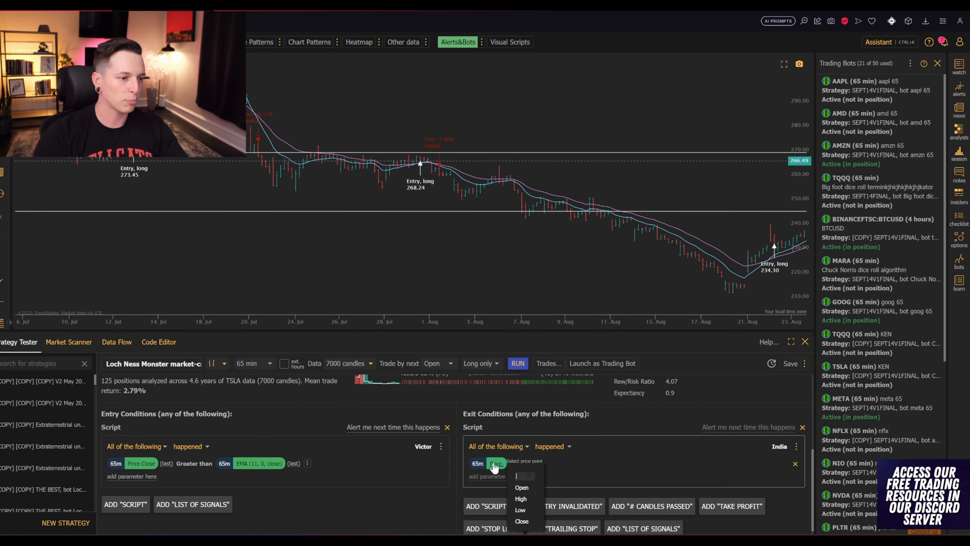
{"action": "left_click", "coordinate": [522, 521]}
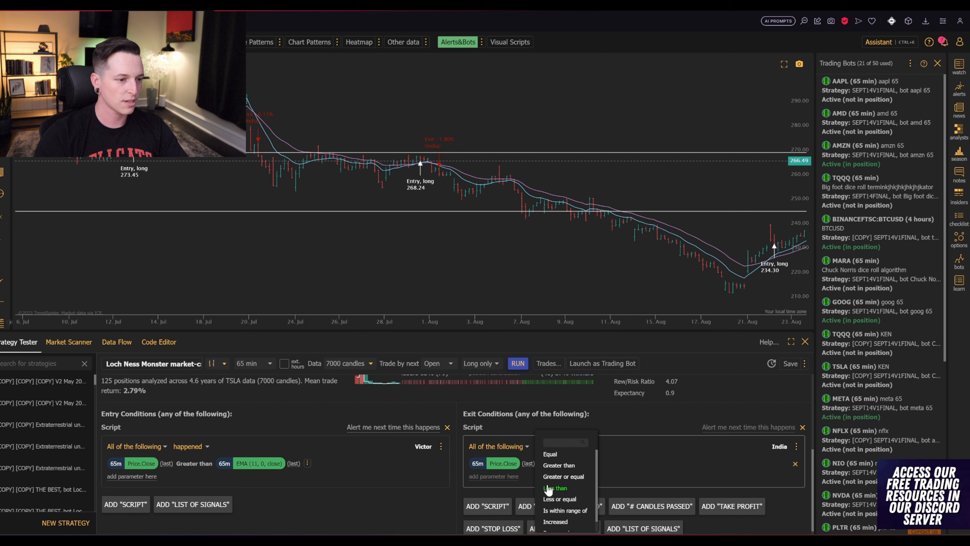
{"action": "left_click", "coordinate": [555, 488]}
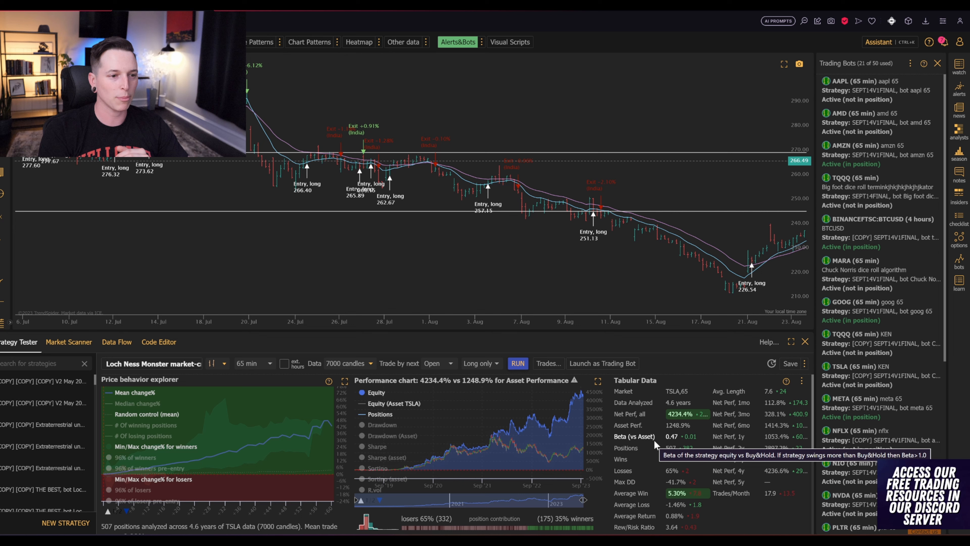
{"action": "mouse_move", "coordinate": [747, 347]}
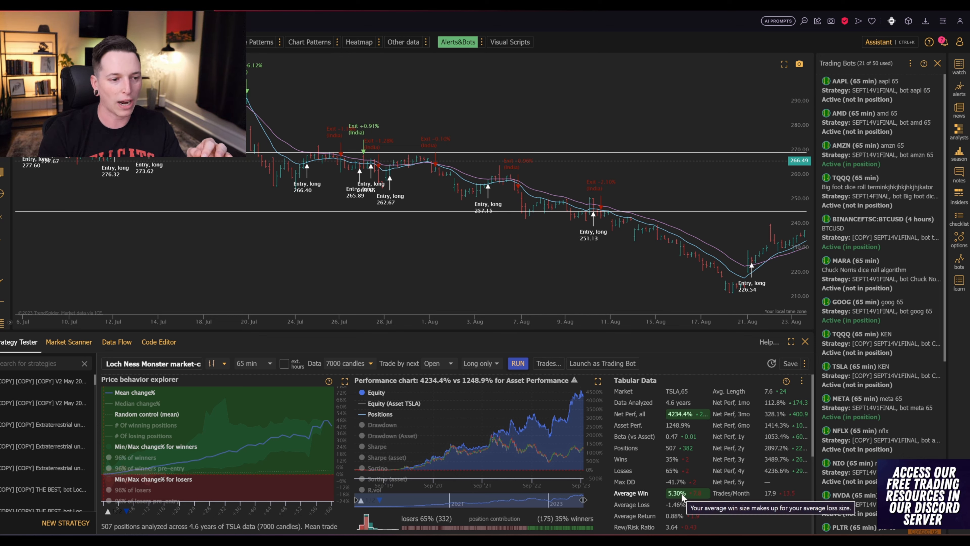
{"action": "mouse_move", "coordinate": [728, 520]}
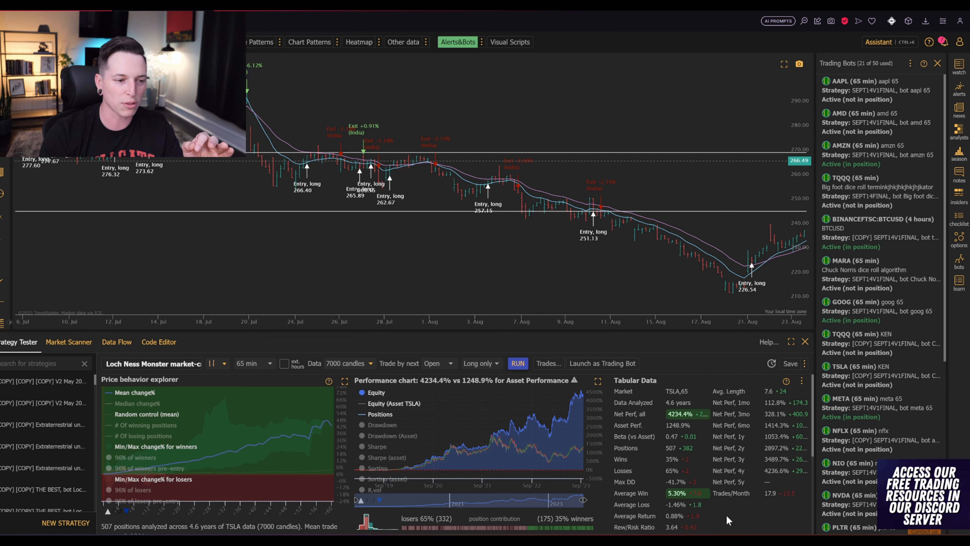